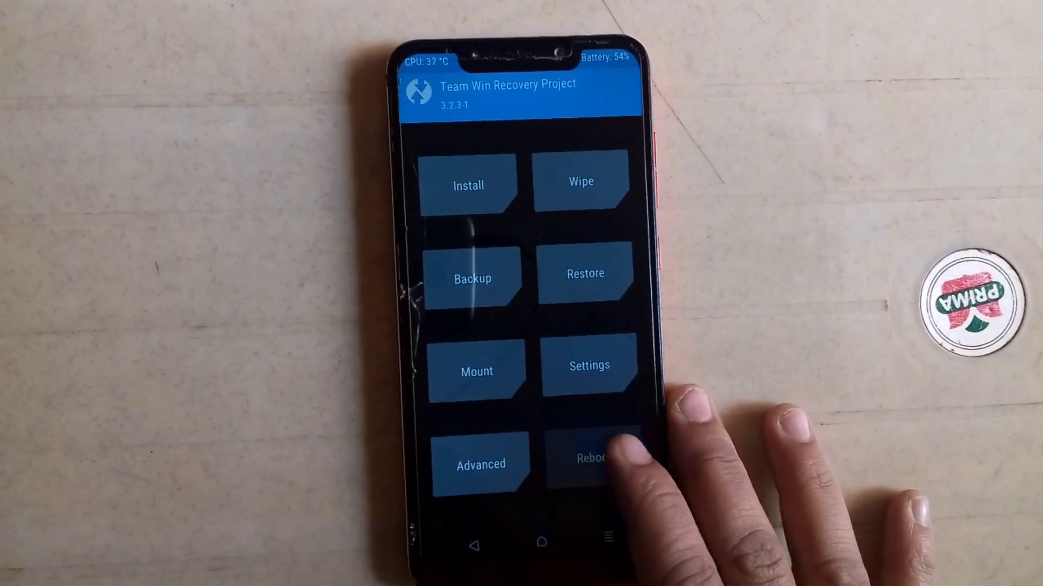
Step: Bring up TWRP's Reboot menu to restart the phone into the normal system
left_click(583, 459)
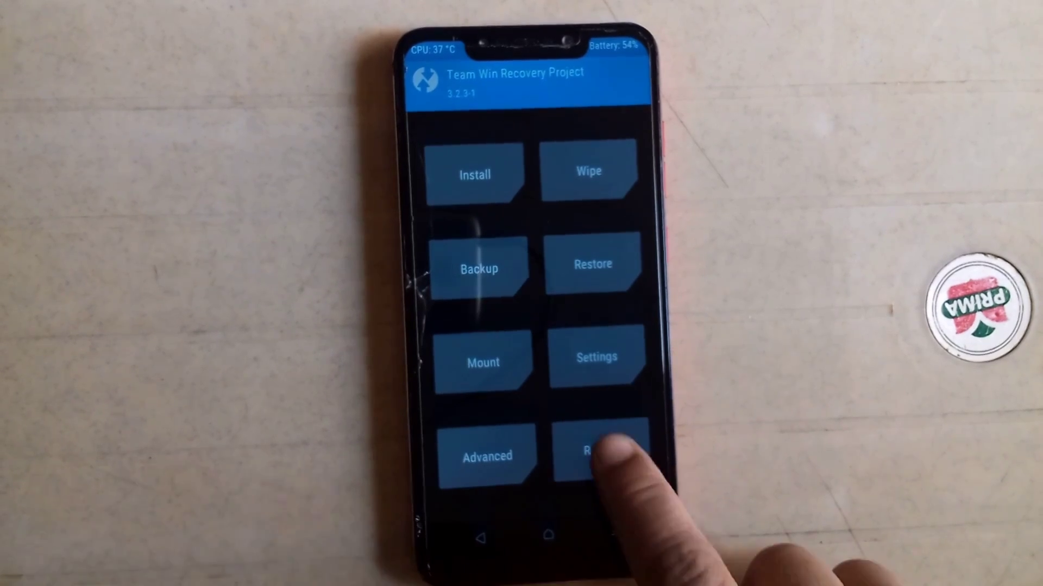
Step: Choose Reboot again, reaching the prompt offering to install the official TWRP app
left_click(595, 456)
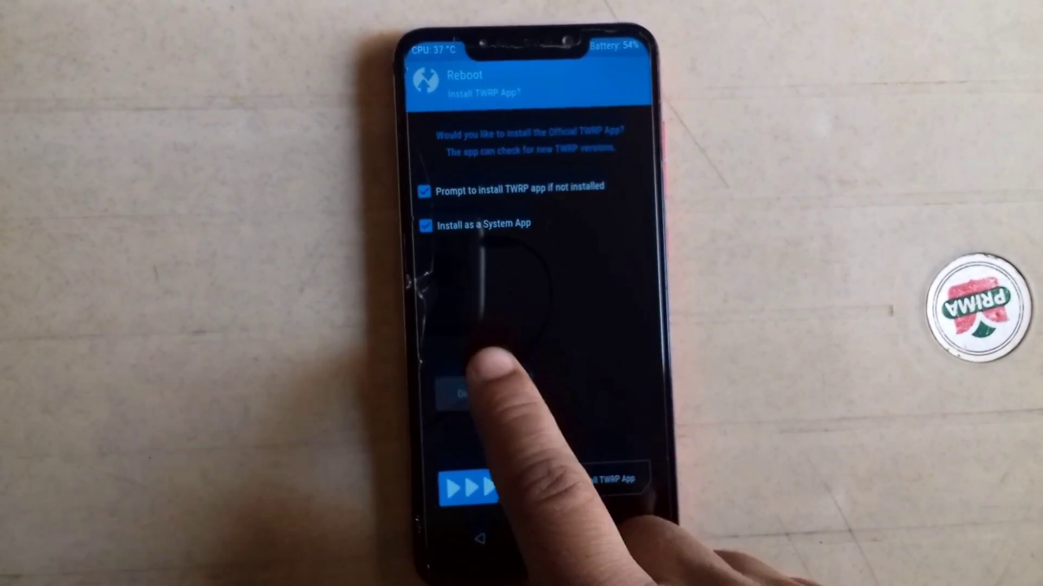